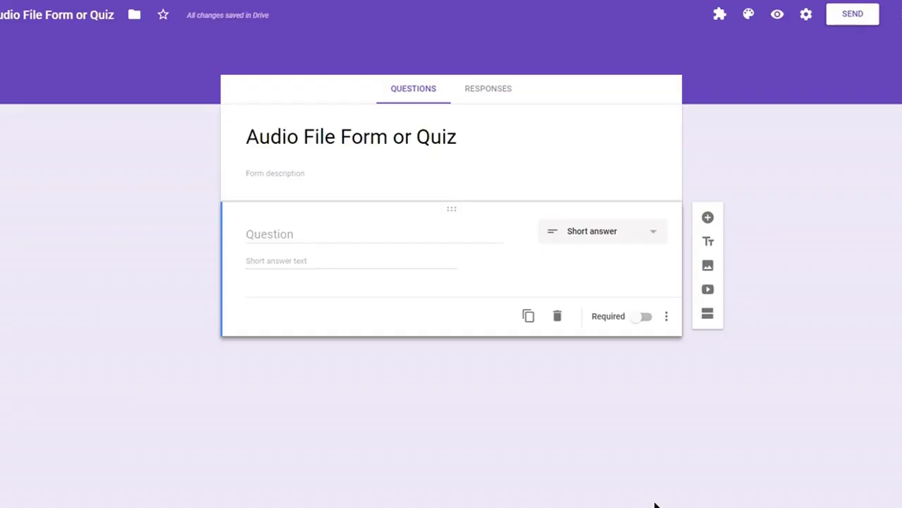
mouse_move(367, 224)
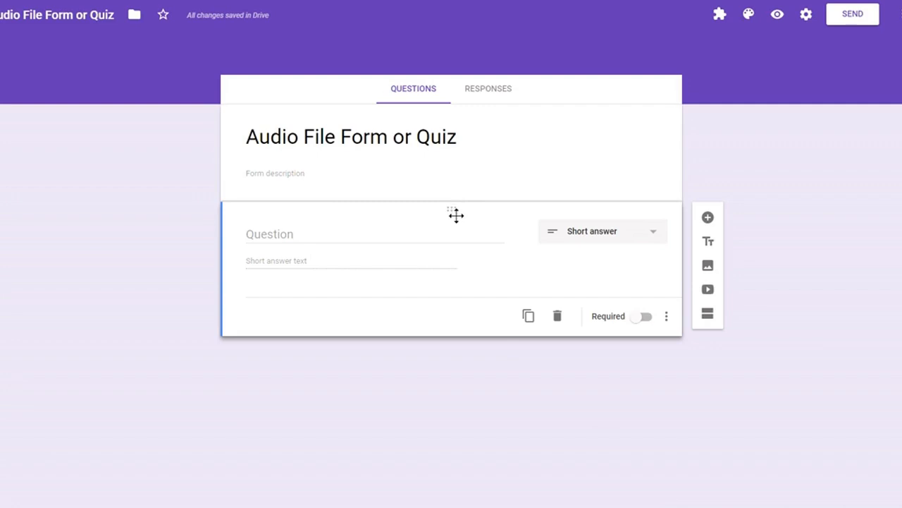
mouse_move(454, 214)
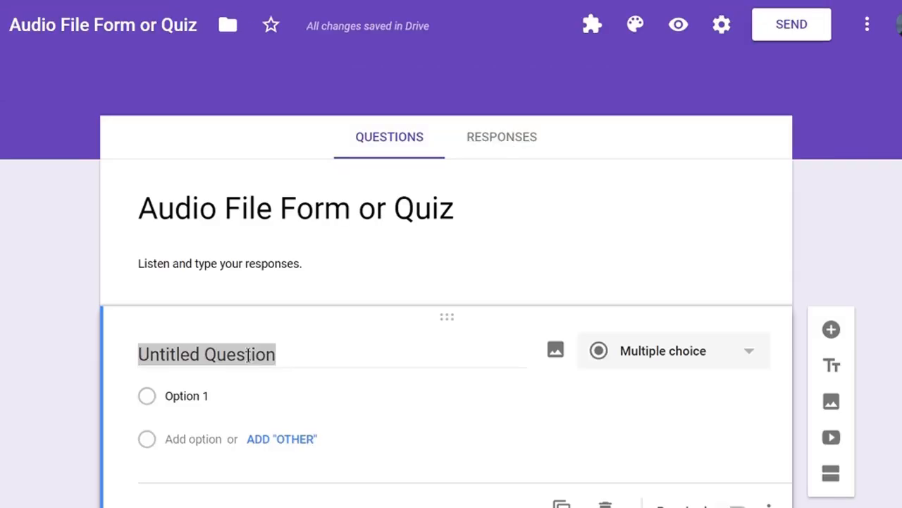
- Title question 1 asking respondents to use their audio recorder to describe the picture below
type("Question 1, use your audio recorder to describe the picture below. Describe the picture.")
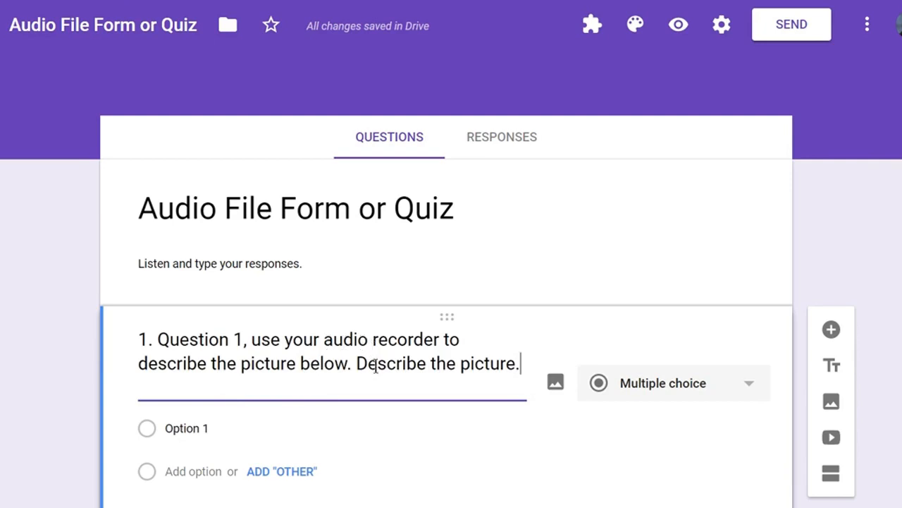
- Attach the tree-struck-by-lightning storm photo to question 1 via image search for 'storm'
left_click(556, 382)
type("storm")
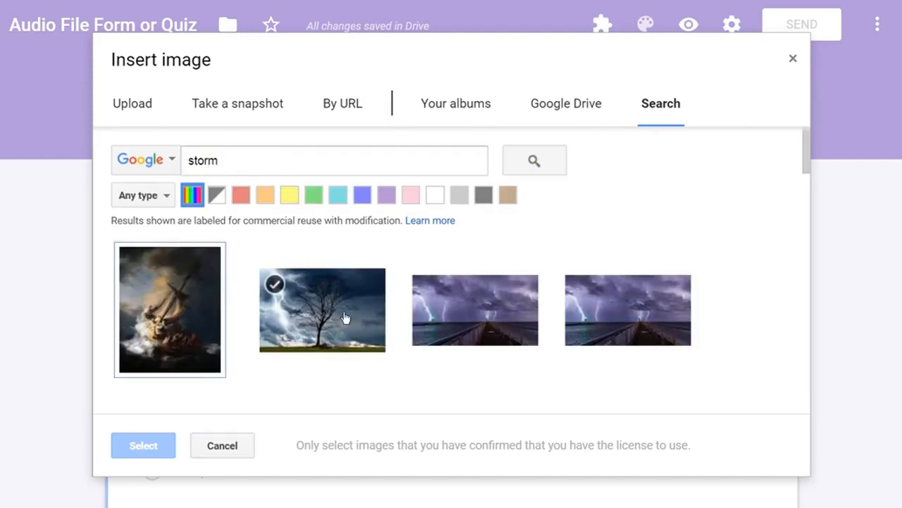
left_click(144, 445)
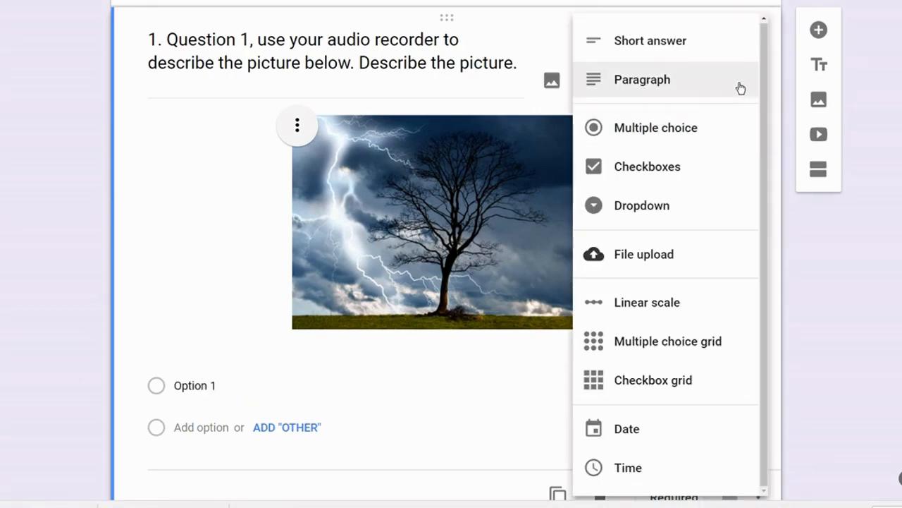
mouse_move(623, 254)
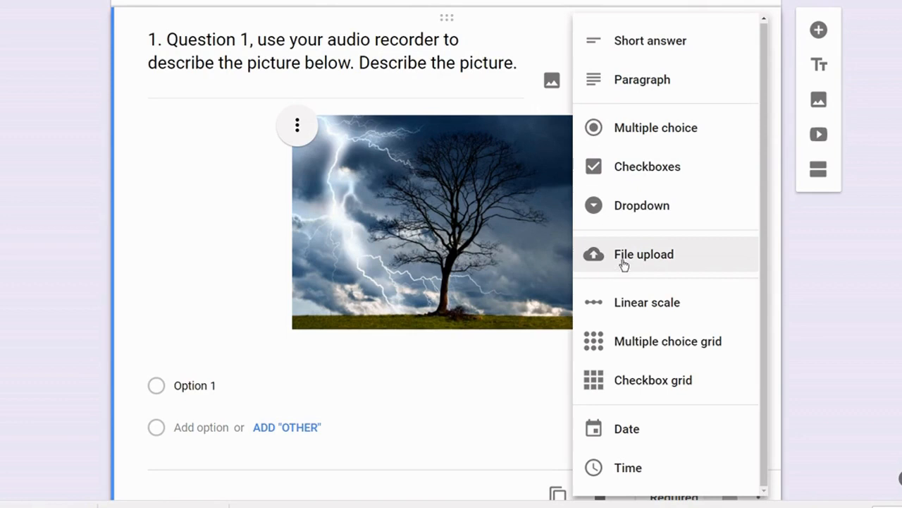
- Change question 1 to a File upload question and accept letting respondents upload files
left_click(643, 254)
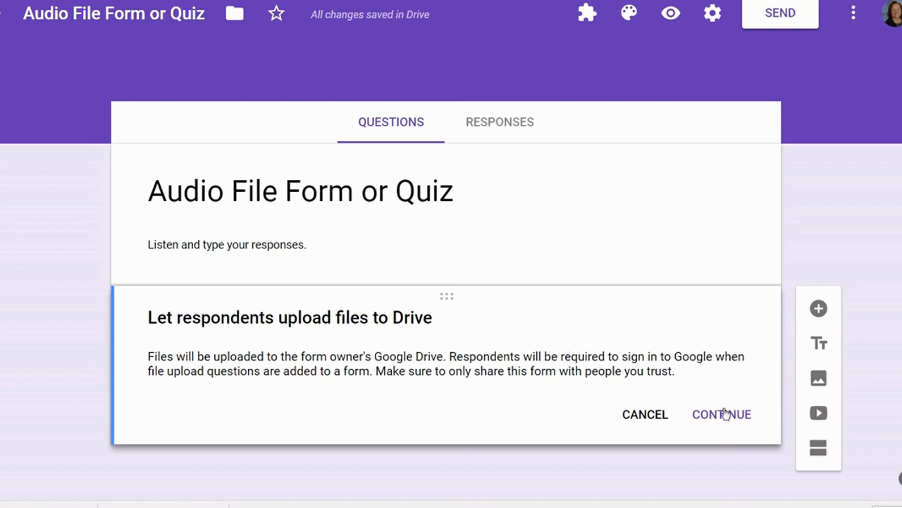
left_click(722, 414)
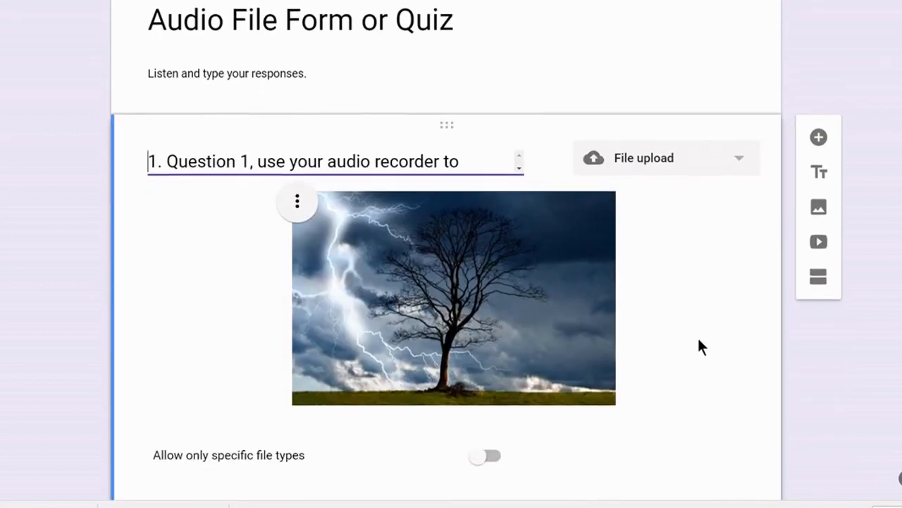
scroll("down", 3)
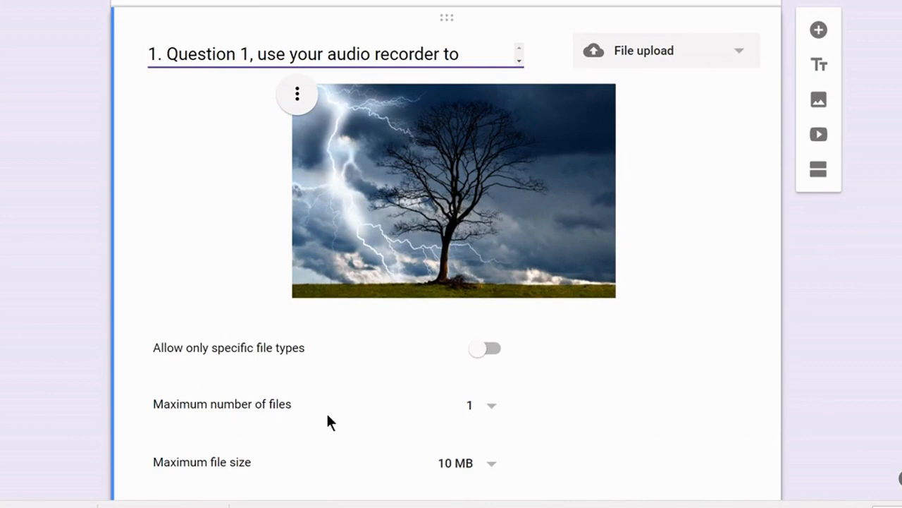
scroll("down", 3)
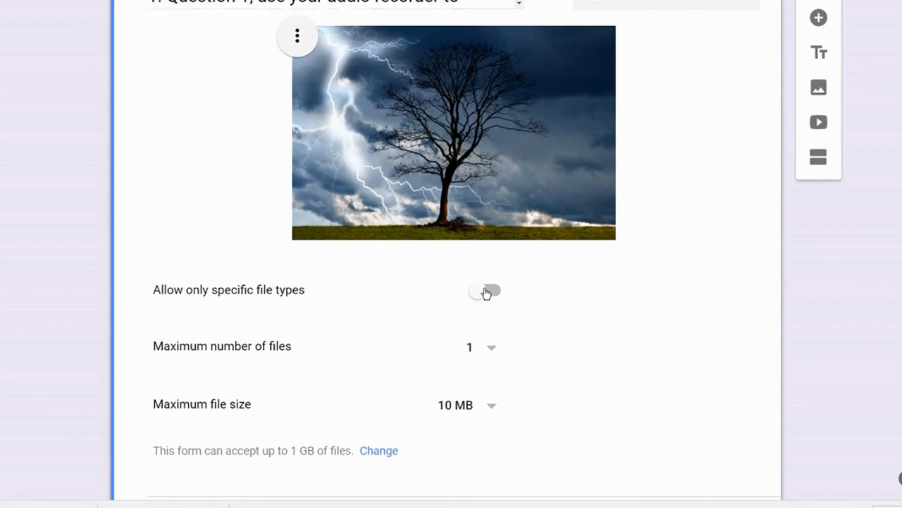
- Restrict uploads to specific file types, allowing only Audio files
left_click(485, 291)
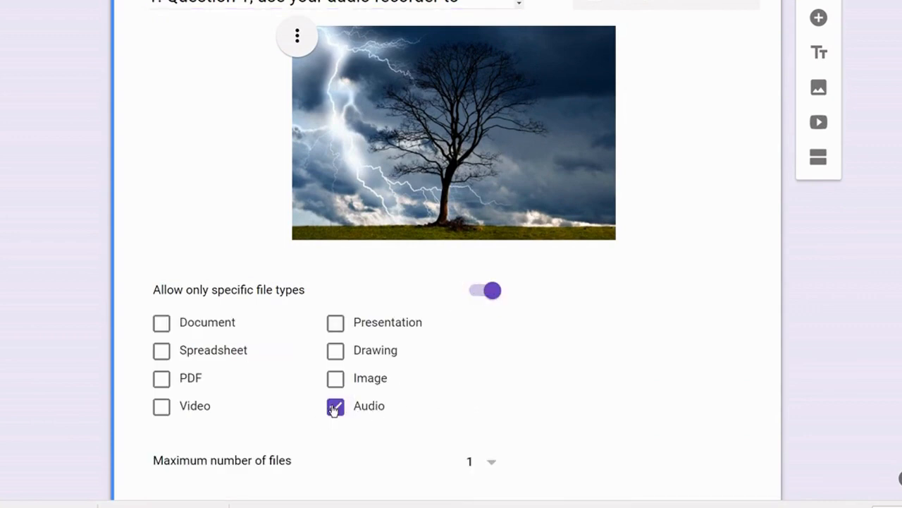
left_click(335, 406)
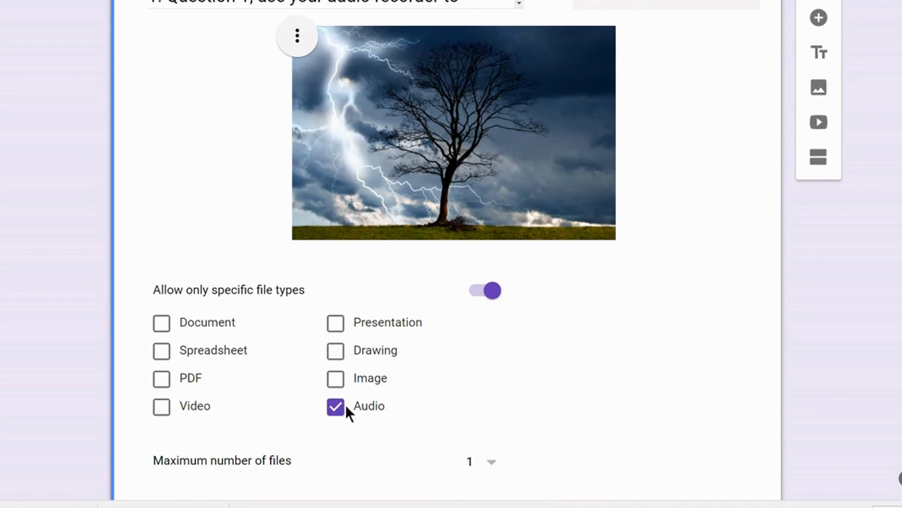
scroll("down", 3)
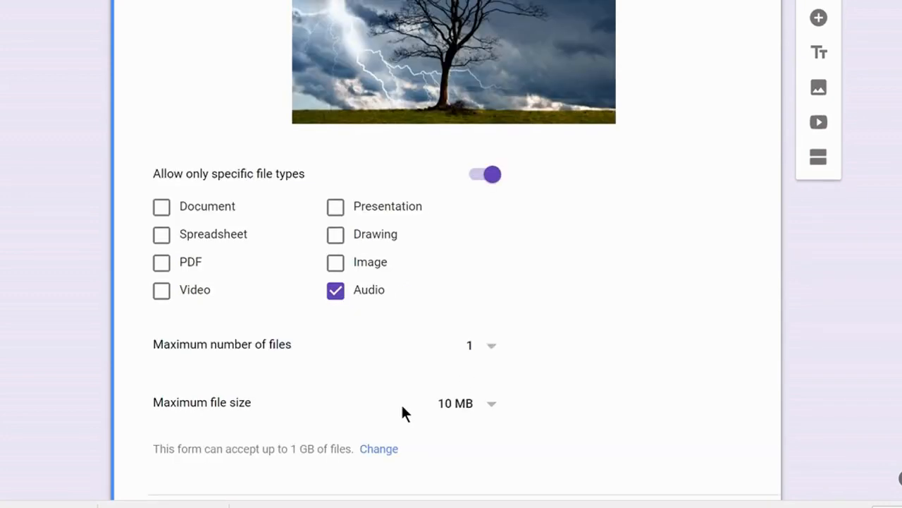
mouse_move(487, 81)
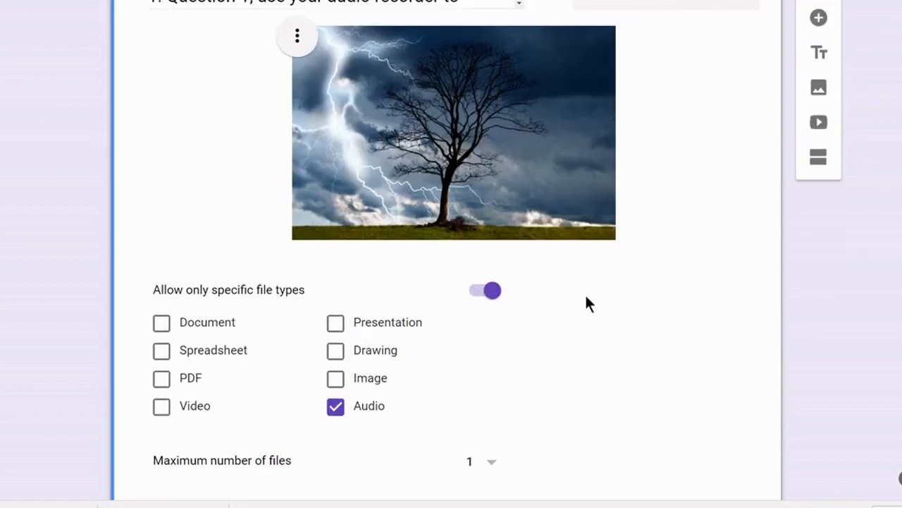
scroll("down", 3)
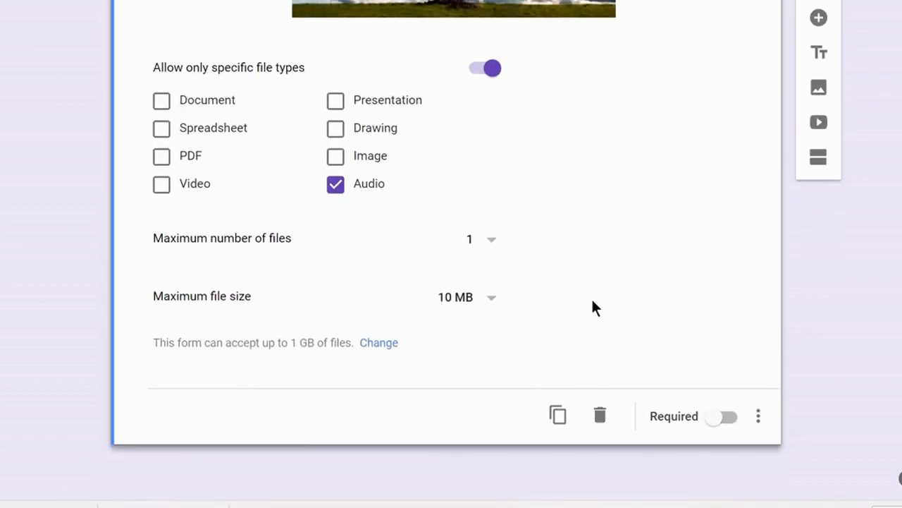
mouse_move(456, 362)
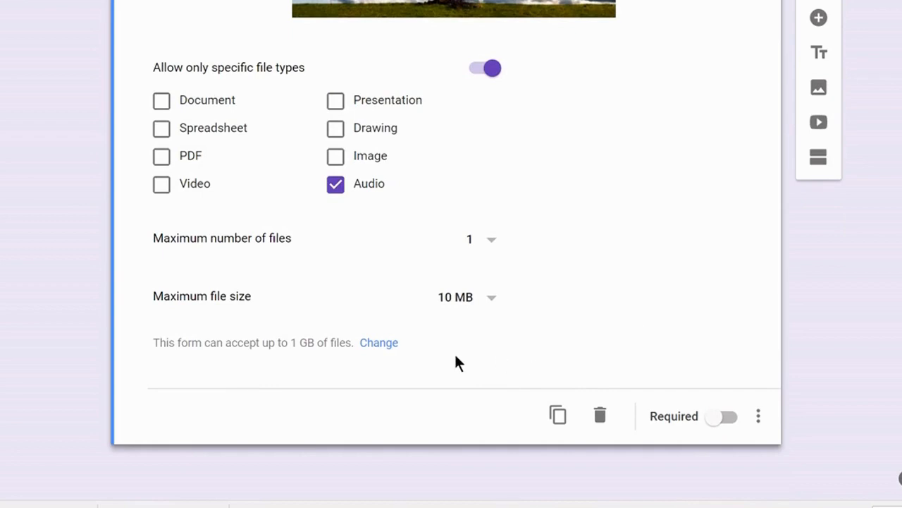
mouse_move(420, 378)
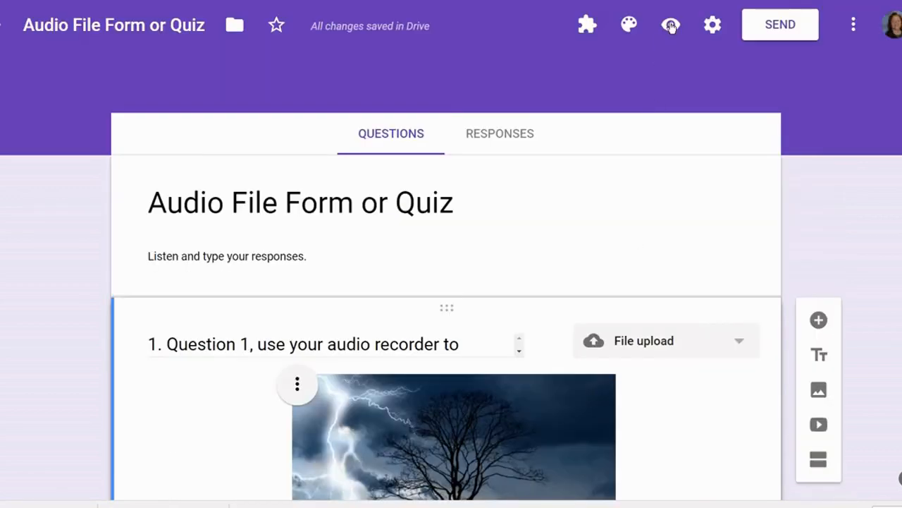
- Preview the form as a respondent and try ADD FILE on question 1's upload
left_click(671, 25)
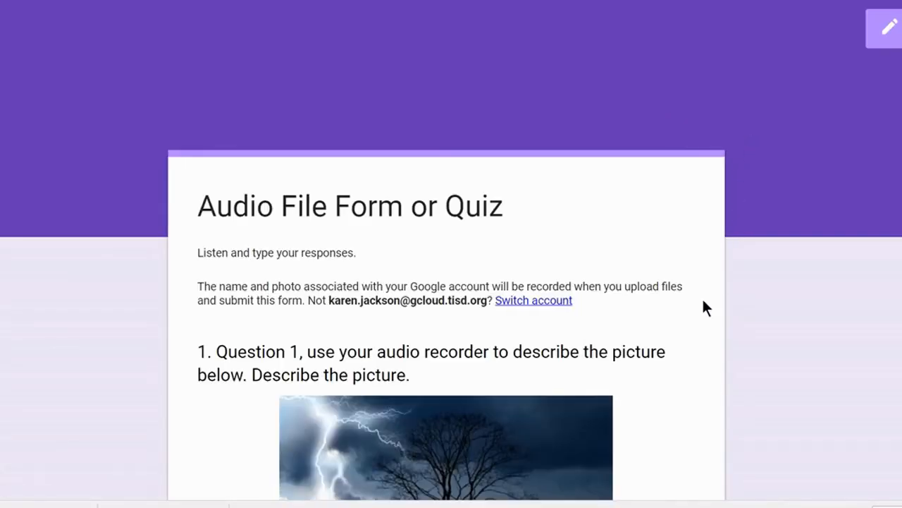
scroll("down", 3)
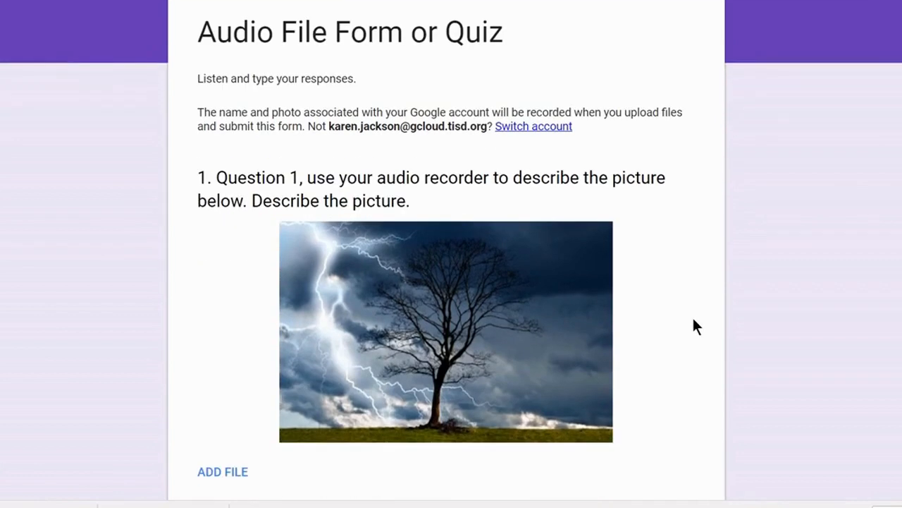
mouse_move(572, 189)
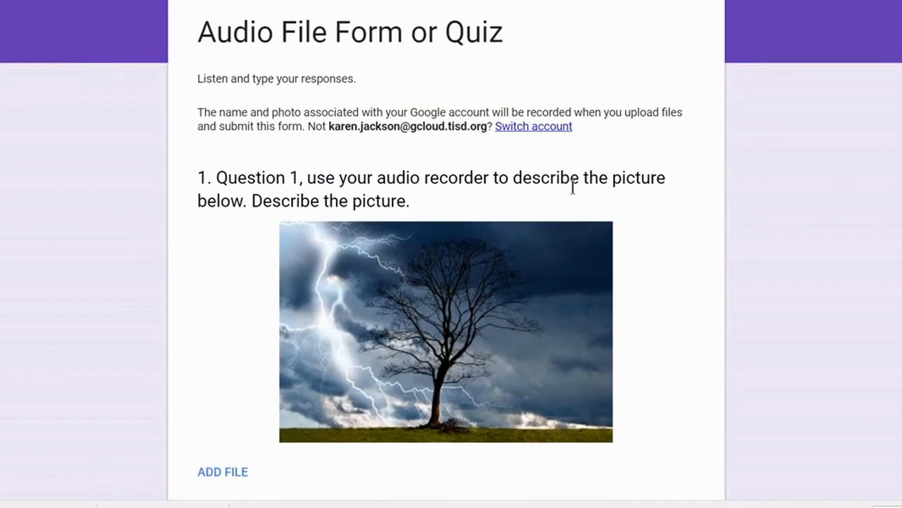
scroll("down", 3)
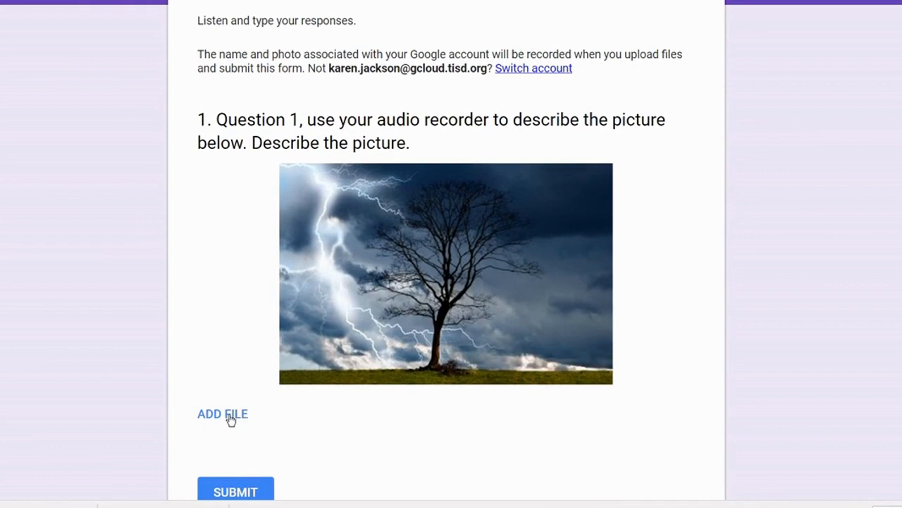
left_click(223, 414)
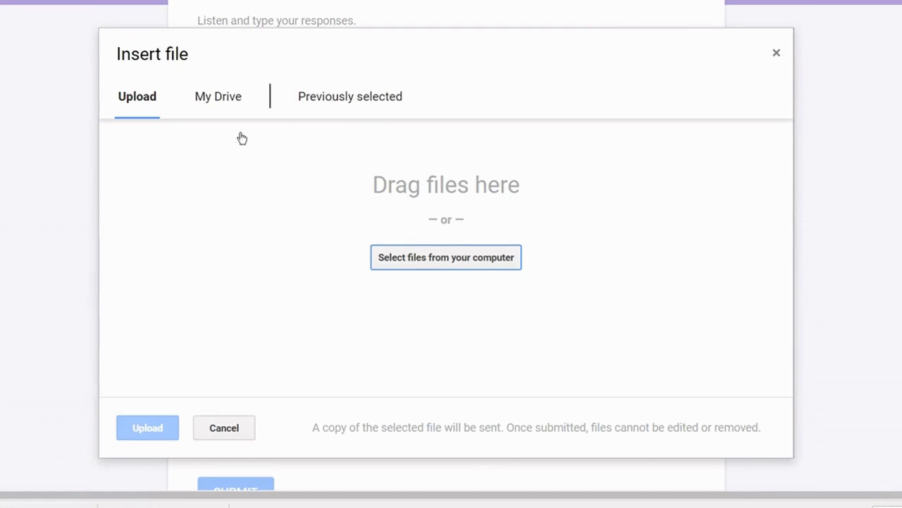
mouse_move(318, 166)
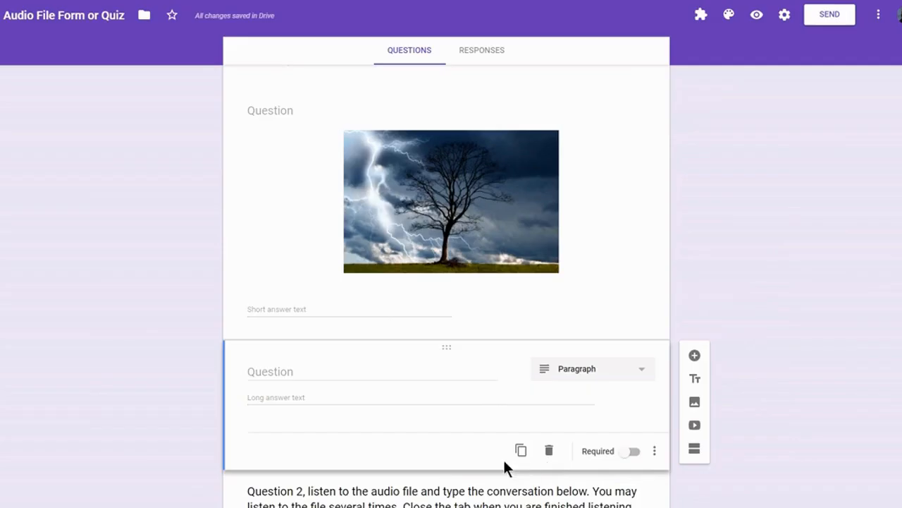
- Start editing the paragraph question's title before searching Drive for type:audio files
left_click(282, 372)
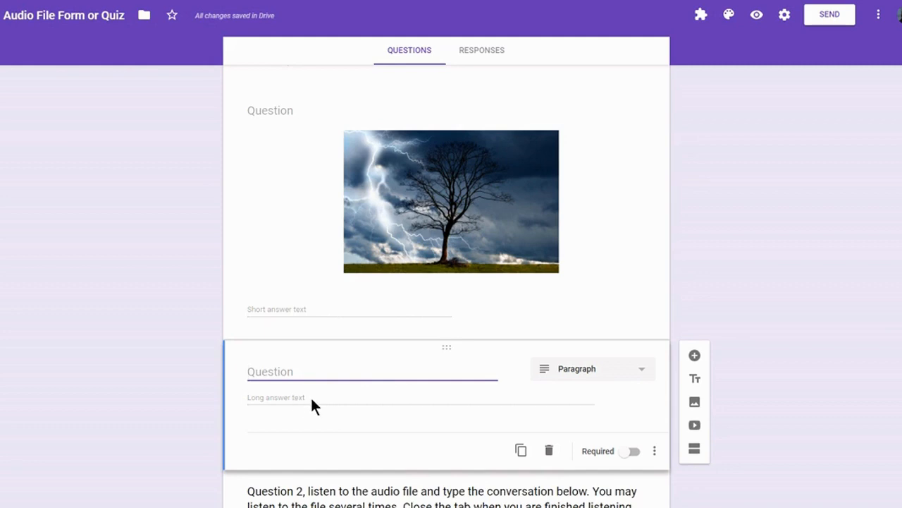
left_click(271, 372)
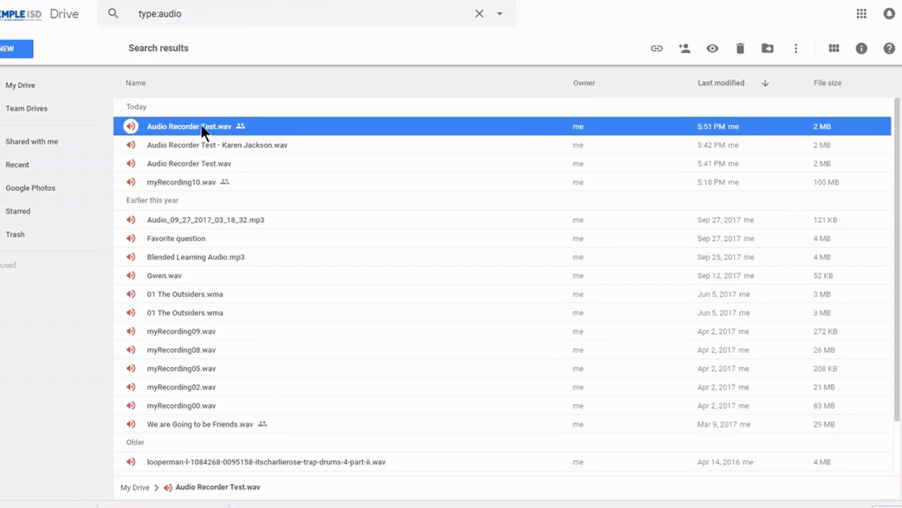
- Get a shareable link for Audio Recorder Test.wav, turning on link sharing and copying it
right_click(189, 127)
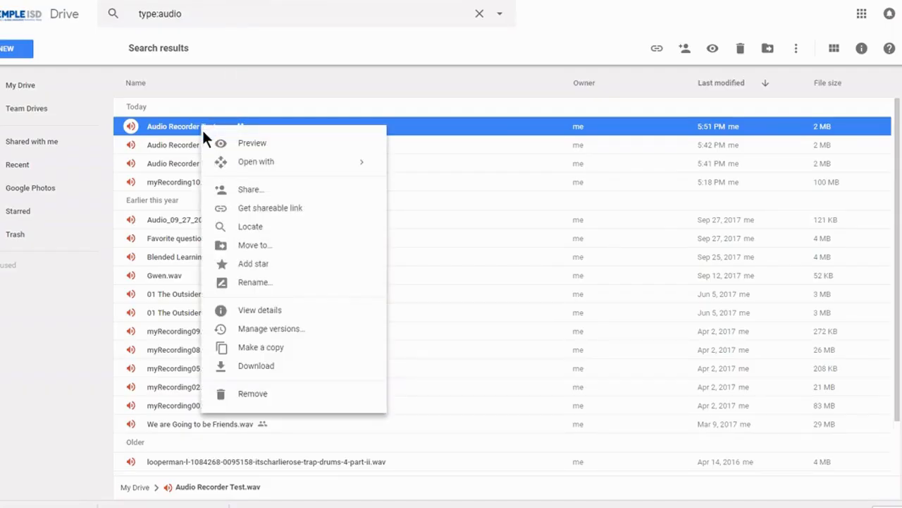
left_click(270, 207)
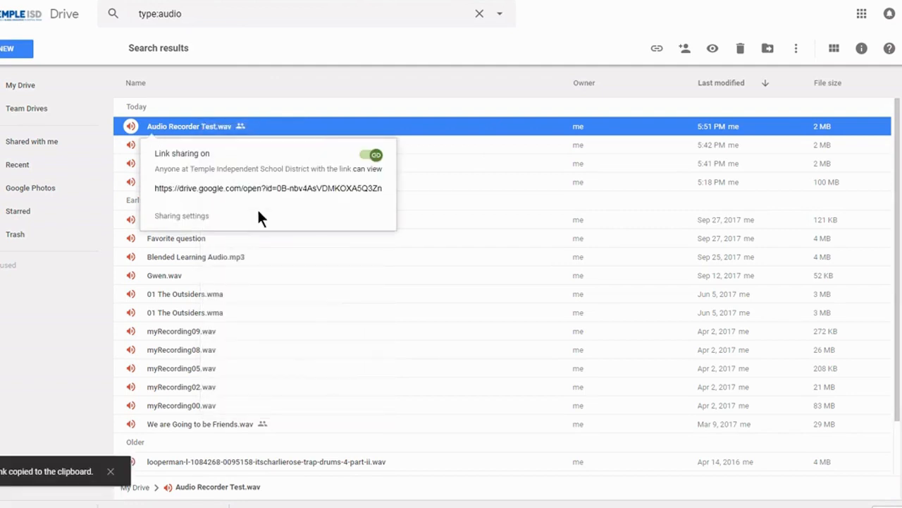
mouse_move(335, 181)
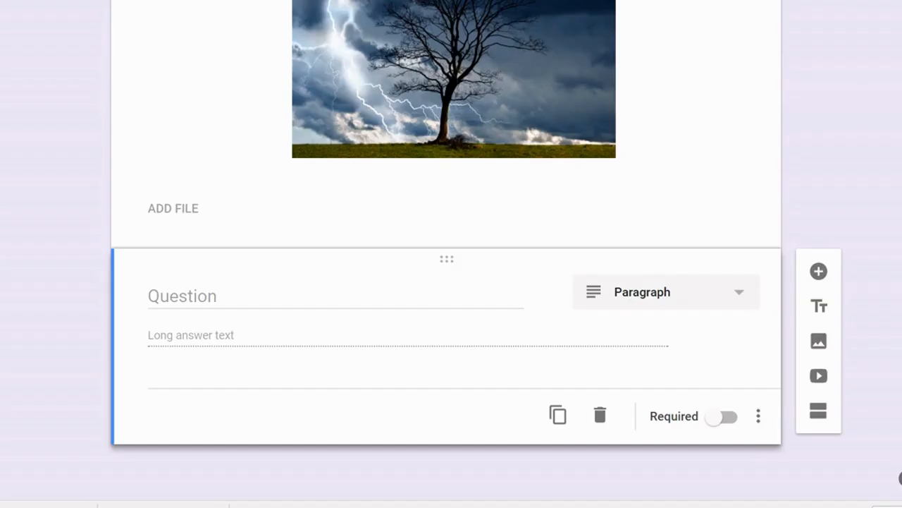
- Paste the Drive audio link into question 2's title and add the listening instructions before it
left_click(182, 296)
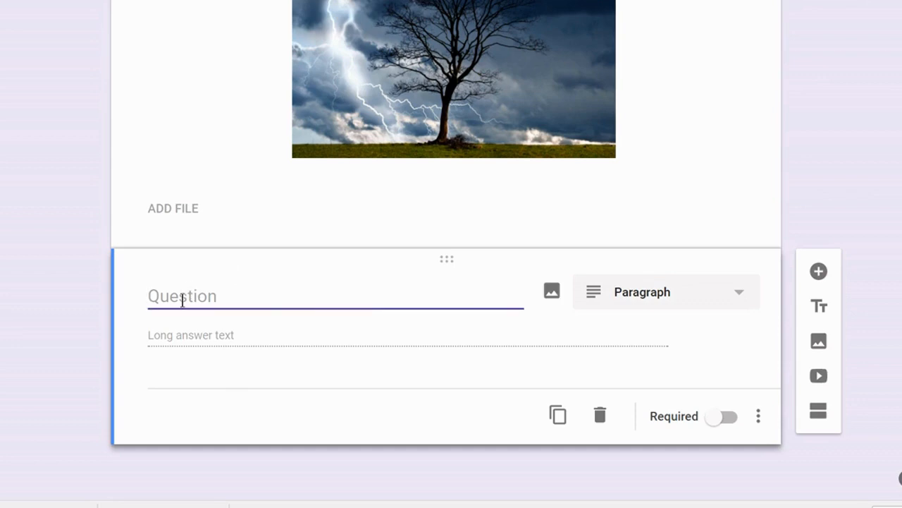
type("https://drive.google.com/open?id=0B-nbv4AsVDMKOXA5Q3ZncXg0WGs")
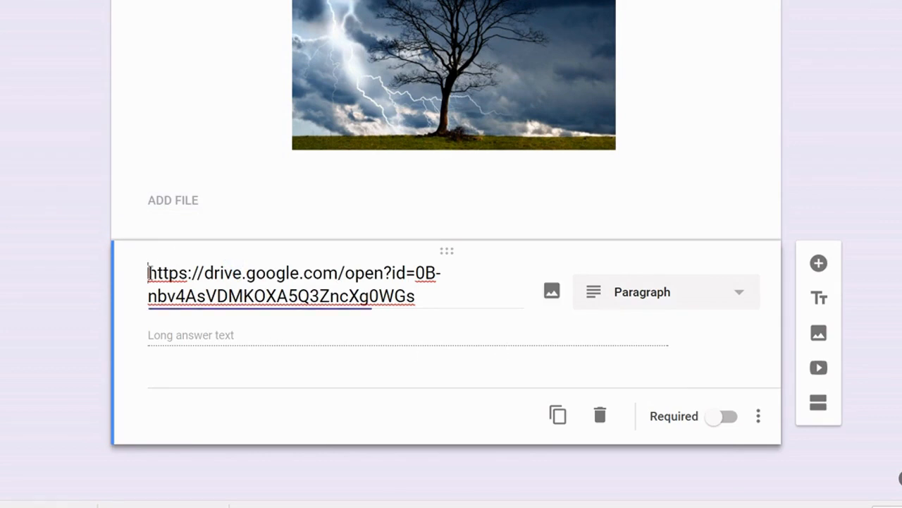
left_click(282, 296)
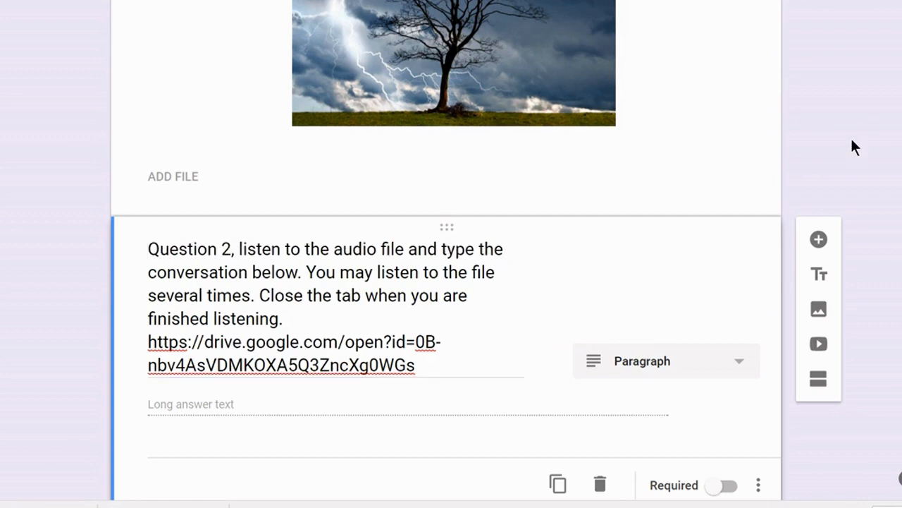
scroll("up", 3)
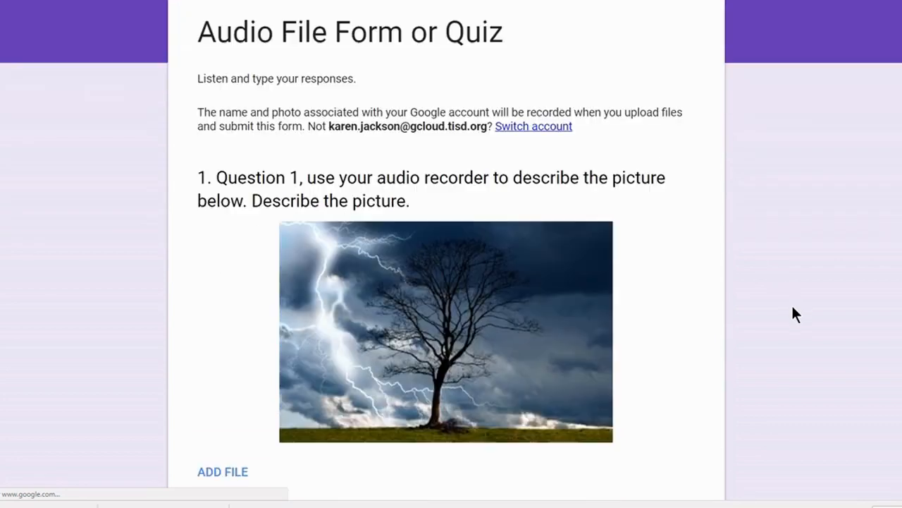
- In the preview, answer question 2 with 'This convers...' and submit the response
scroll("down", 3)
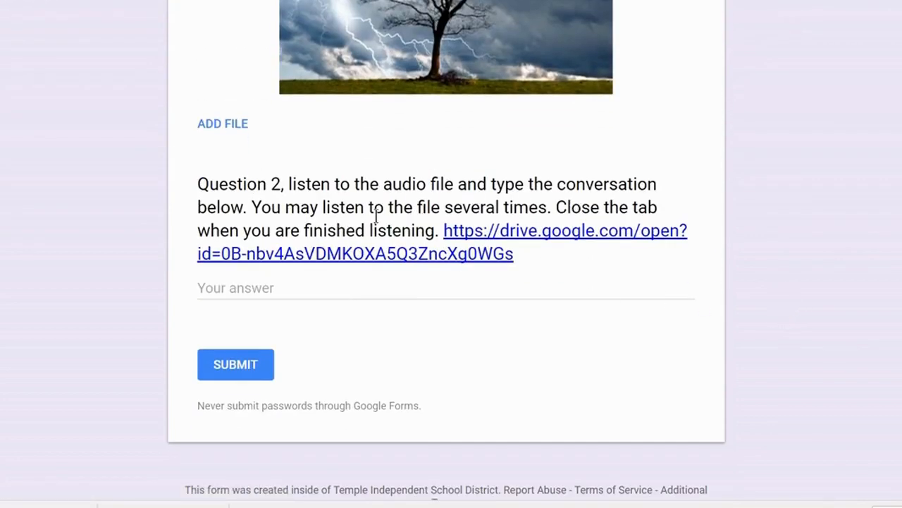
left_click(564, 229)
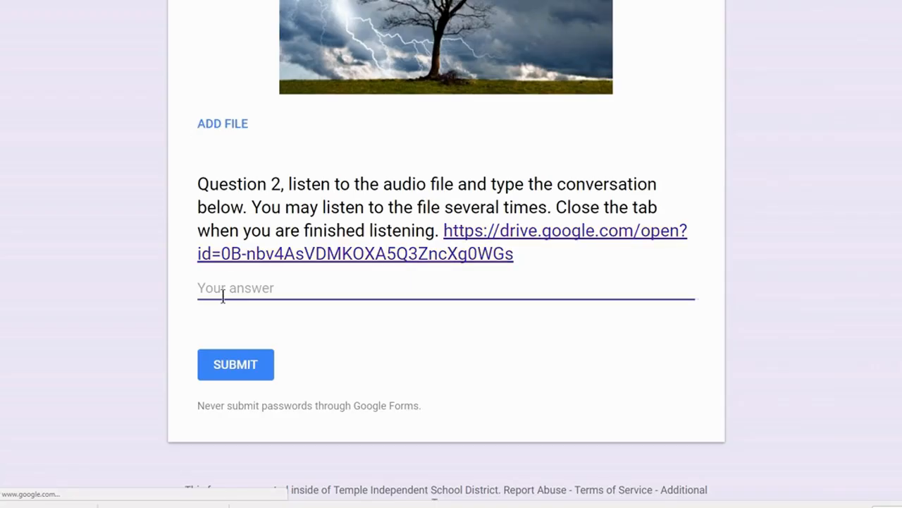
type("This conversation...")
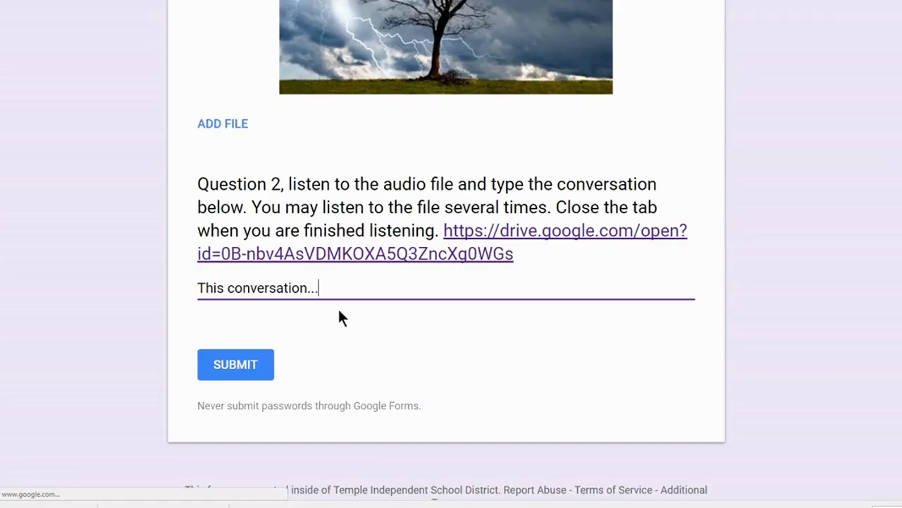
left_click(234, 363)
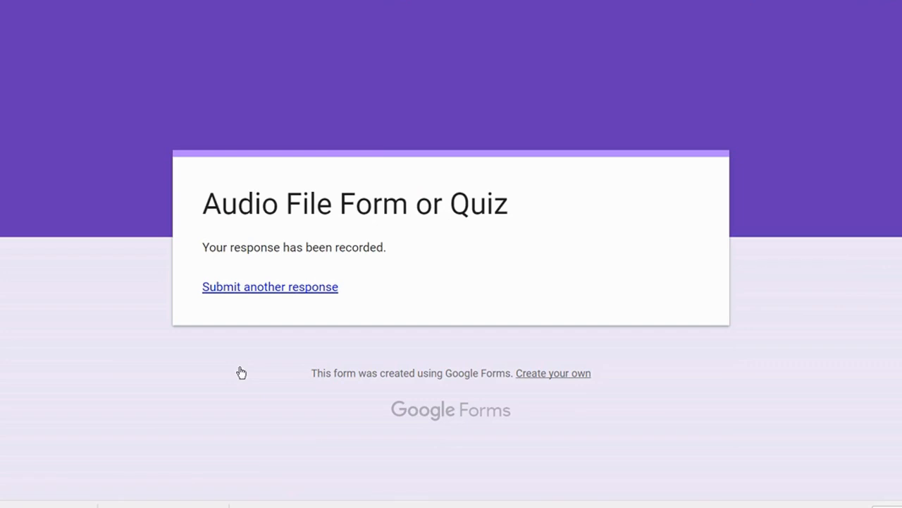